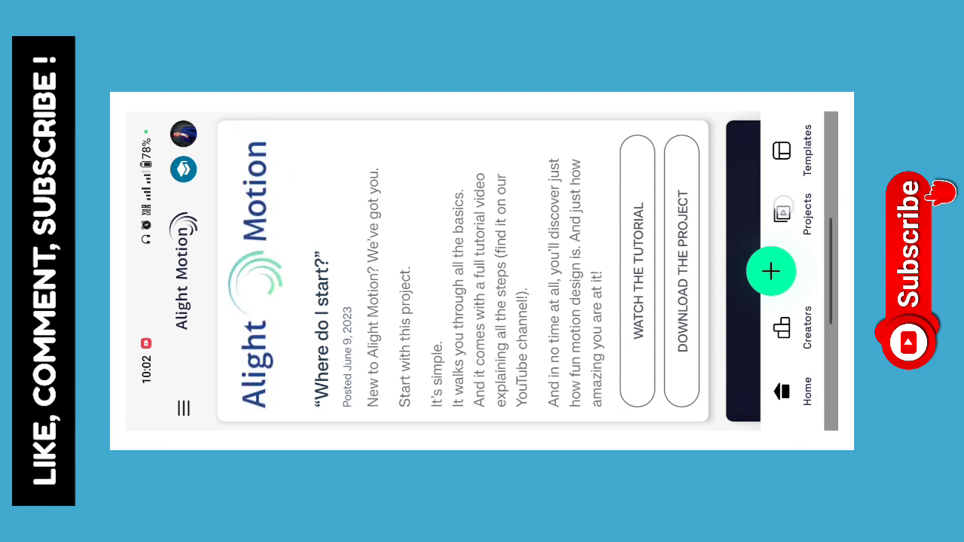
Open the 'BEAT MARK PROJECT BY RS.' project from the Projects list
{"action": "left_click", "coordinate": [782, 211]}
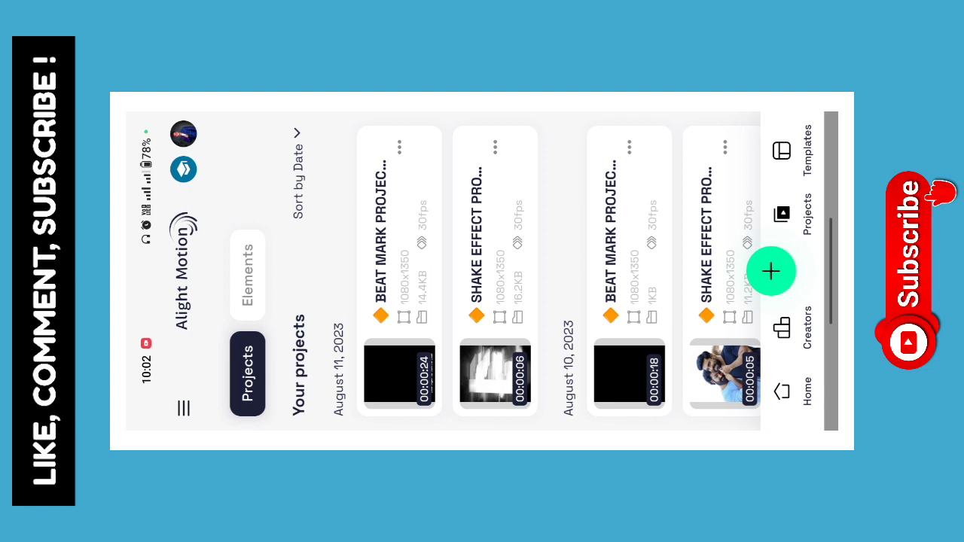
{"action": "left_click", "coordinate": [771, 270]}
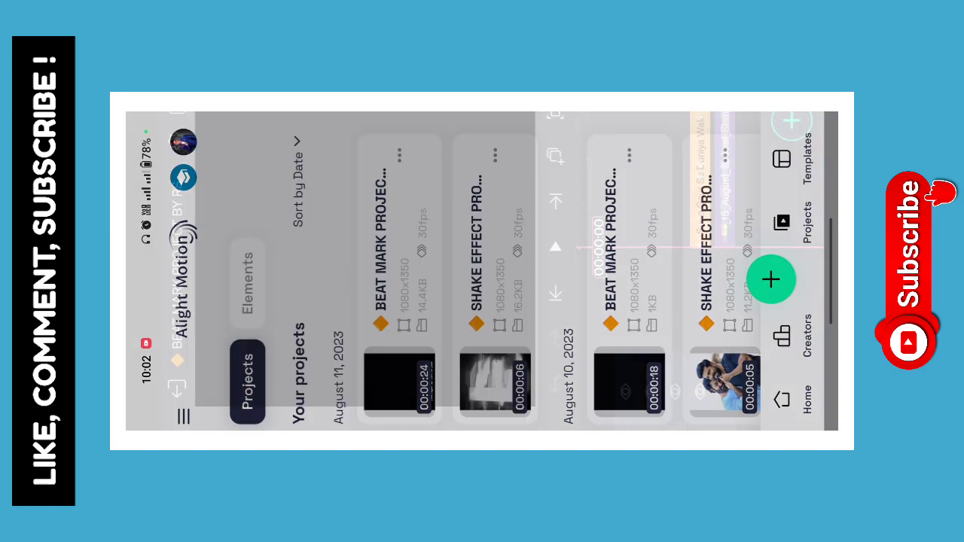
{"action": "left_click", "coordinate": [401, 384]}
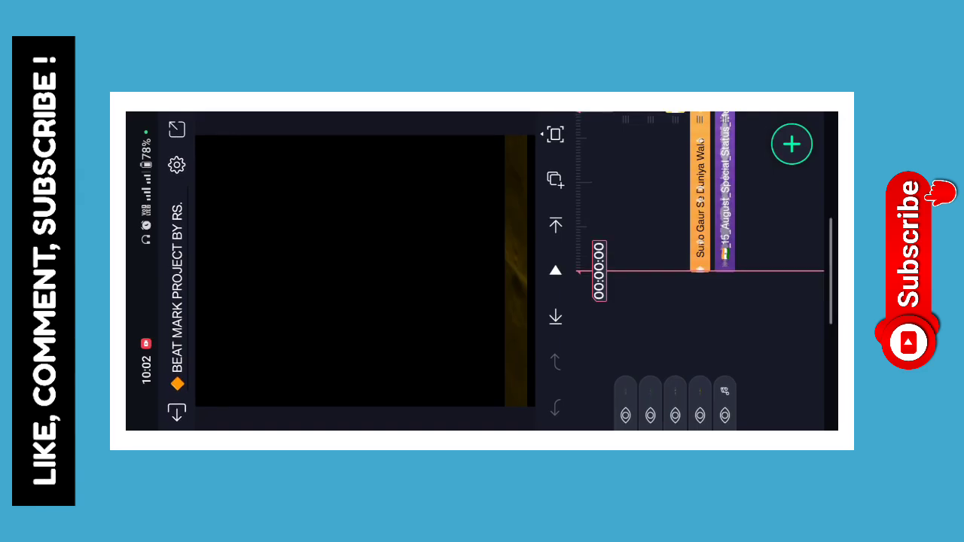
Add the Indian flag image with the soldier silhouette from the media gallery
{"action": "left_click", "coordinate": [792, 144]}
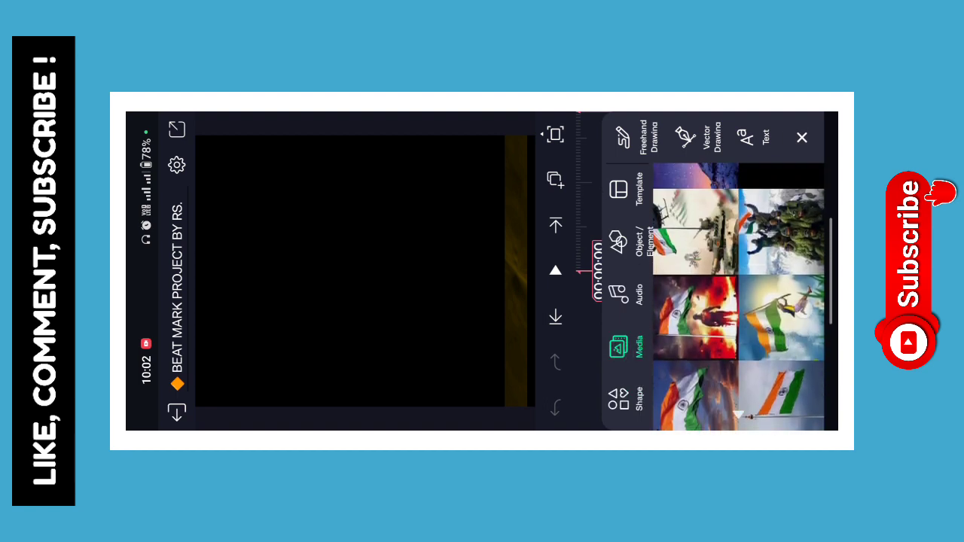
{"action": "scroll", "scroll_direction": "down", "scroll_amount": 3}
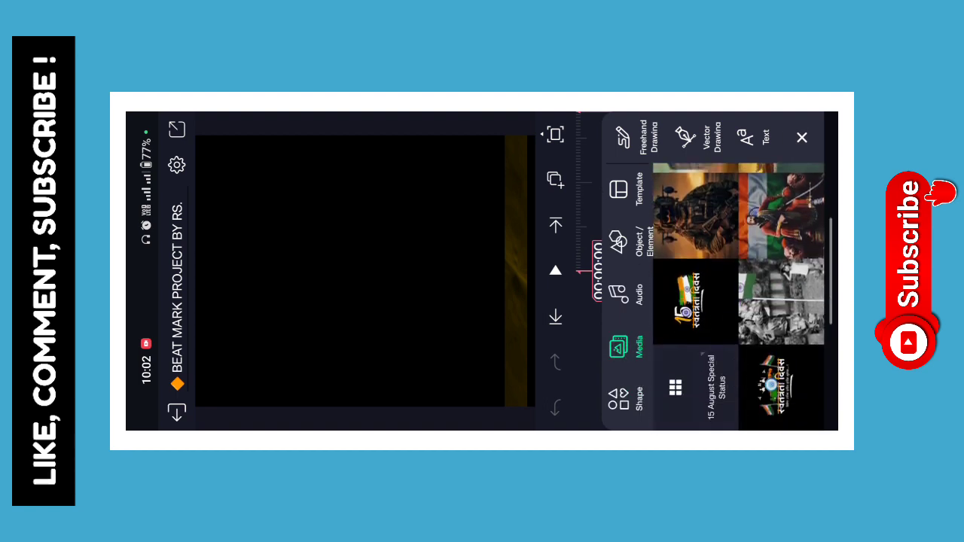
{"action": "scroll", "scroll_direction": "down", "scroll_amount": 3}
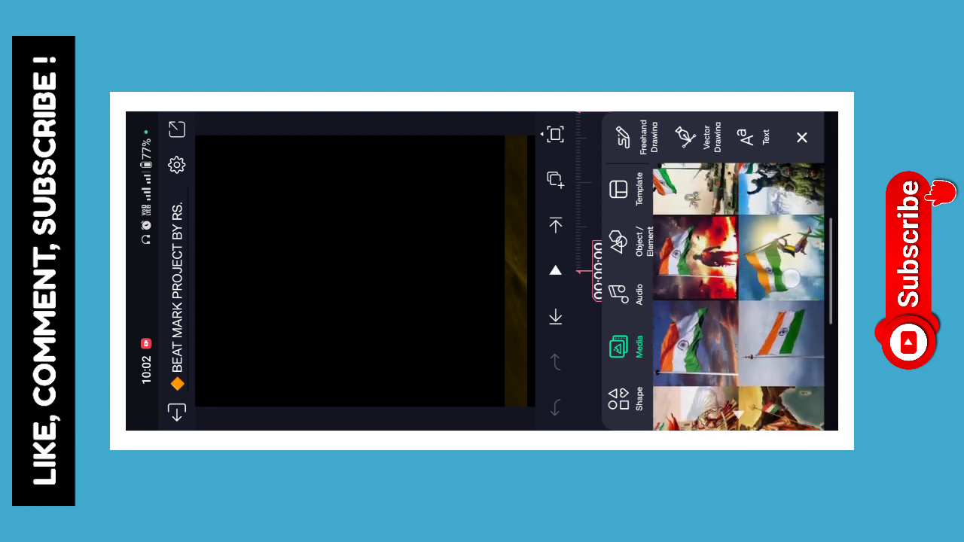
{"action": "left_click", "coordinate": [694, 257]}
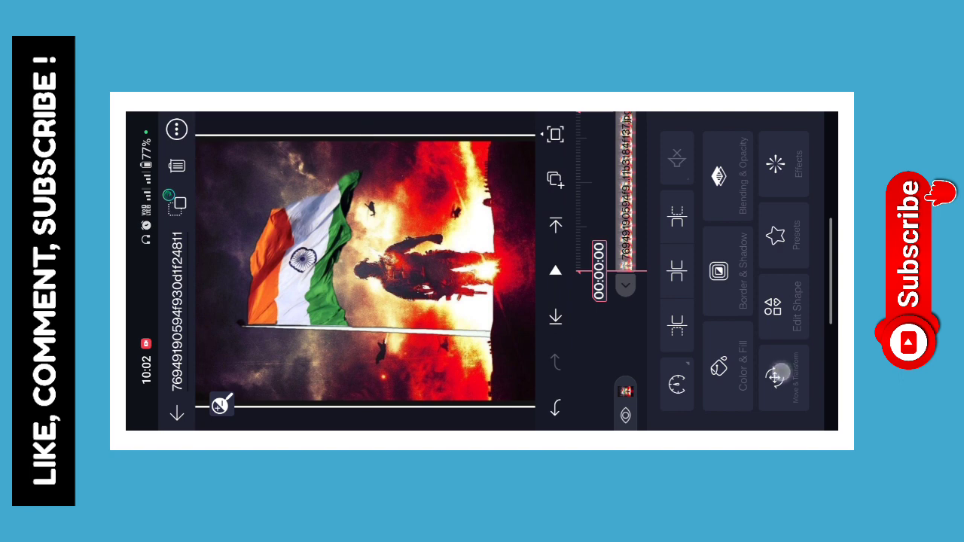
Adjust the flag image's scale and position in Move & Transform, then return to the timeline
{"action": "left_click", "coordinate": [783, 384]}
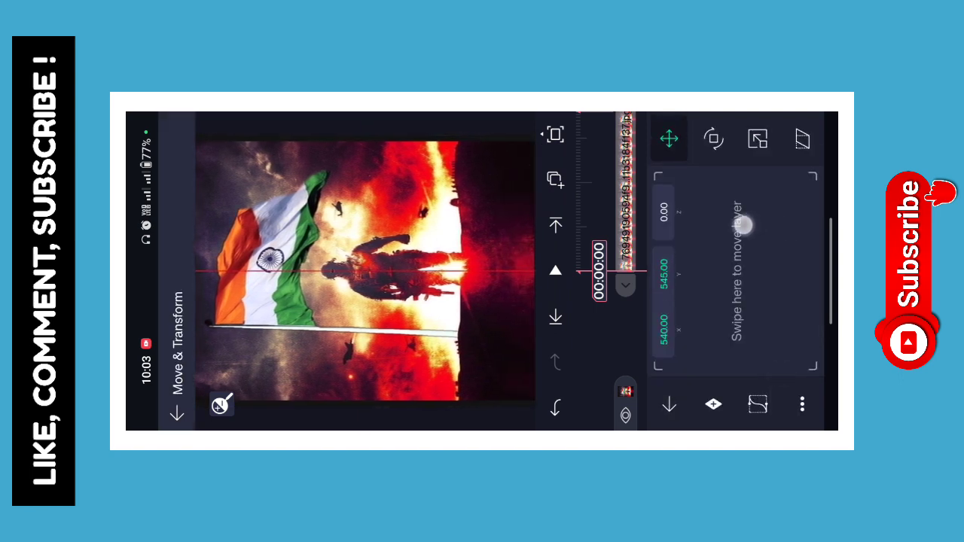
{"action": "left_click", "coordinate": [758, 138]}
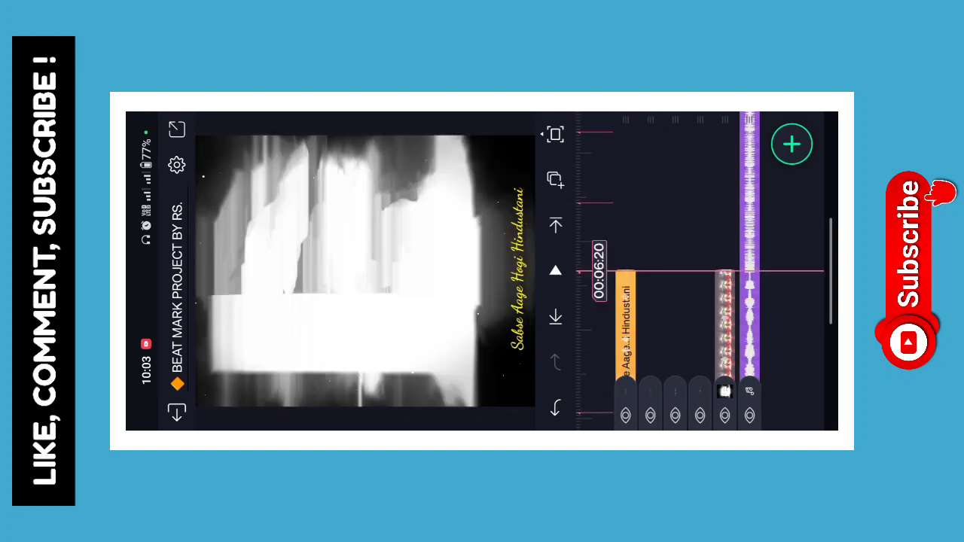
Browse the media gallery at 00:06:20 to pick another flag image
{"action": "left_click", "coordinate": [791, 144]}
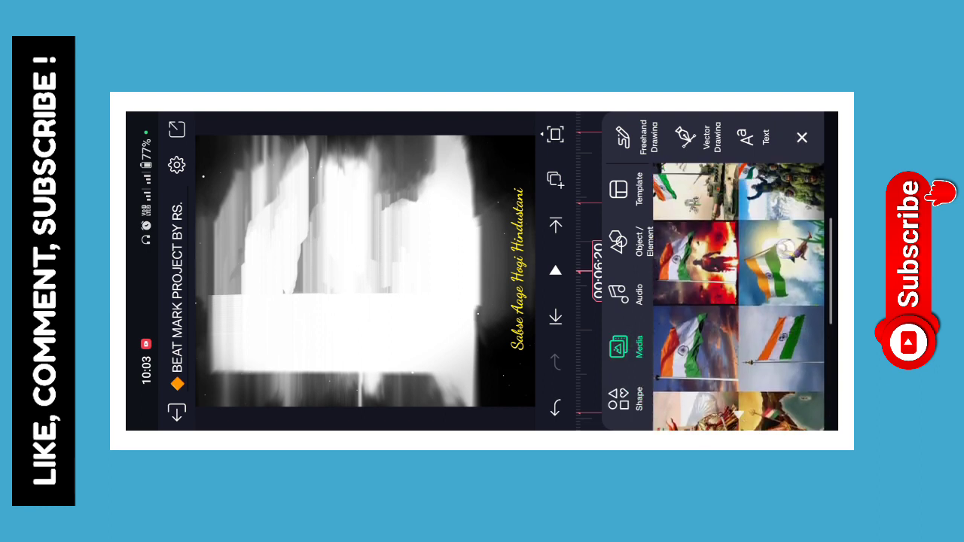
{"action": "scroll", "scroll_direction": "down", "scroll_amount": 3}
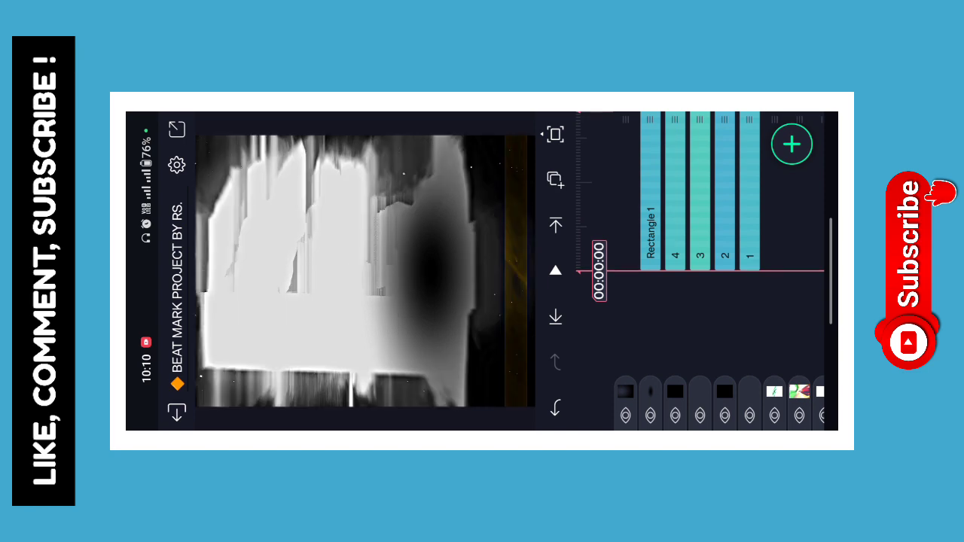
Add the 15 August Hindi logo, scale it to 1000 by 1000, and move it lower
{"action": "left_click", "coordinate": [791, 144]}
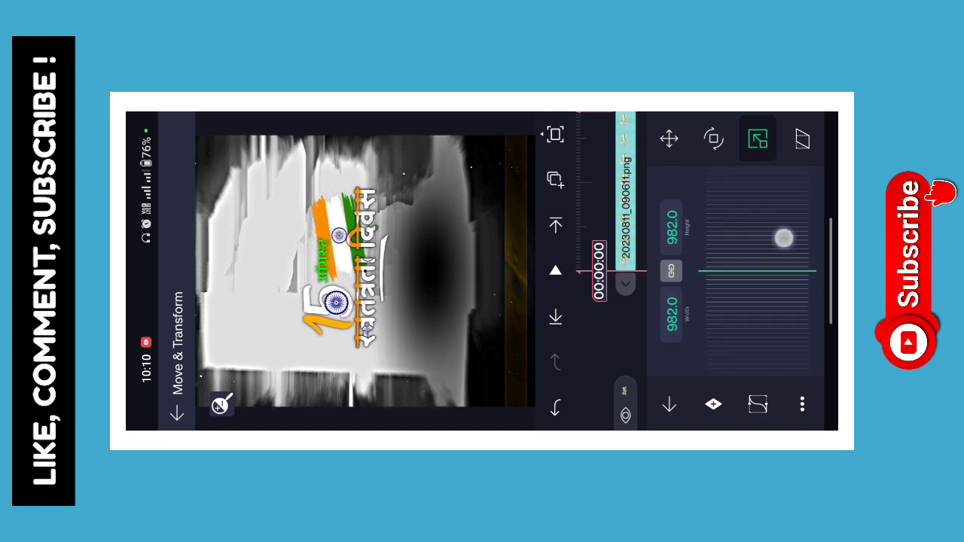
{"action": "left_click_drag", "start_coordinate": [782, 238], "coordinate": [808, 322]}
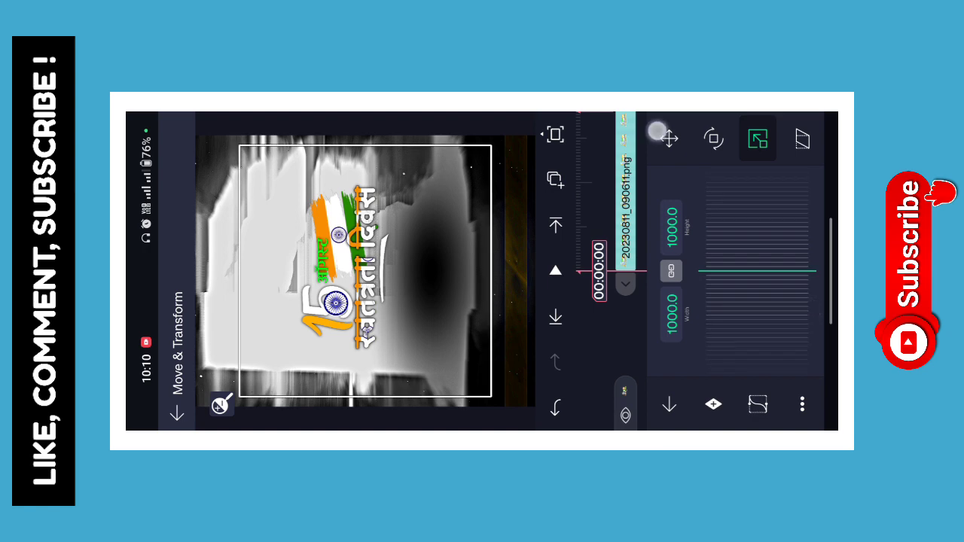
{"action": "left_click", "coordinate": [669, 139]}
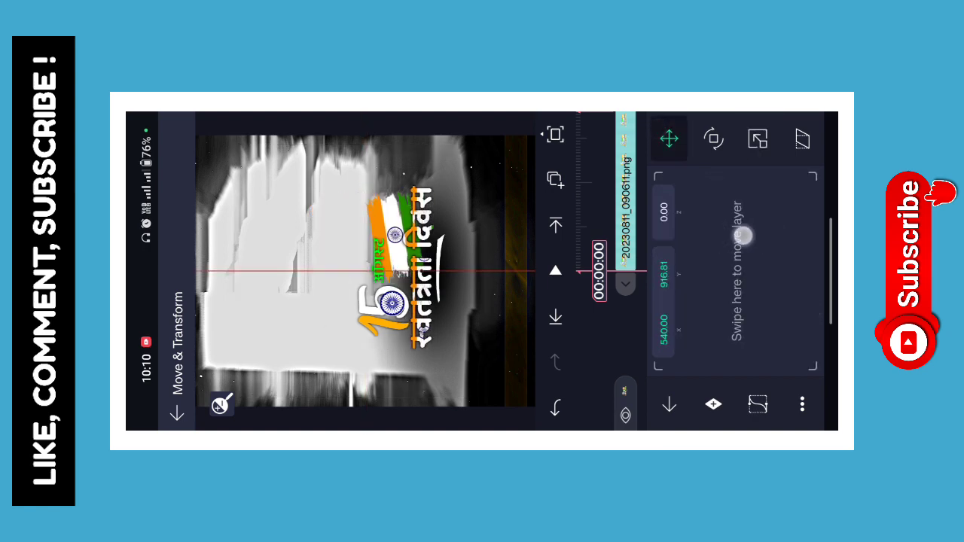
{"action": "left_click_drag", "start_coordinate": [731, 234], "coordinate": [769, 238]}
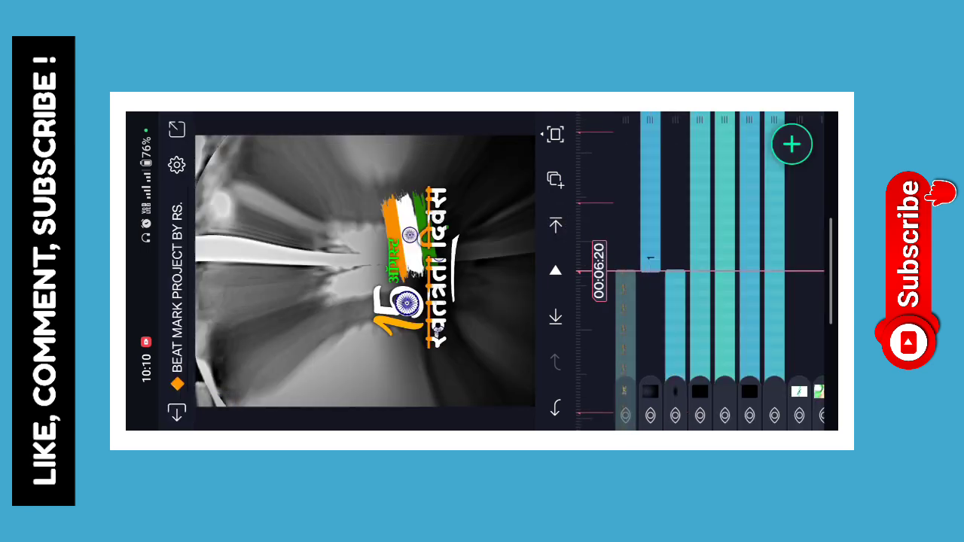
Add the second Swatantrata Diwas logo with flags at 6:20 and open Move & Transform
{"action": "left_click", "coordinate": [791, 144]}
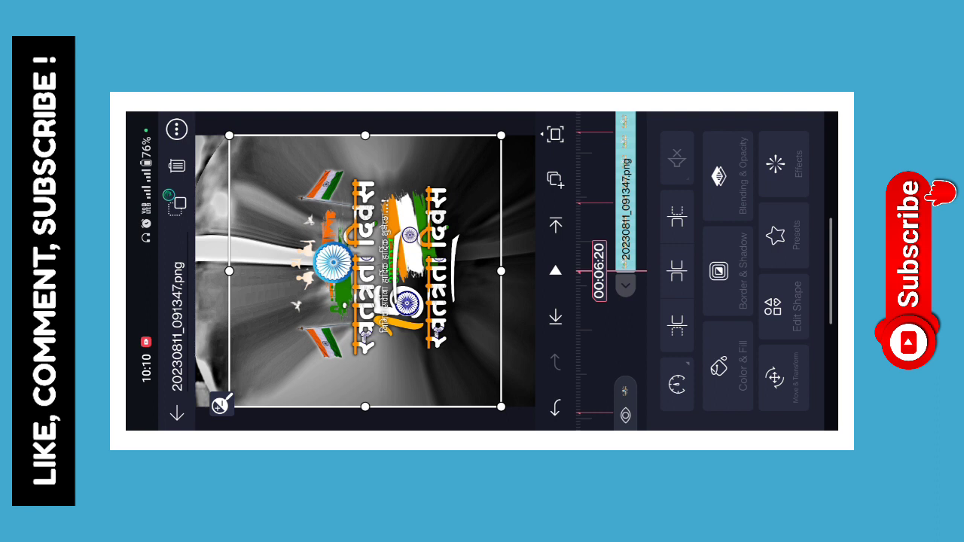
{"action": "left_click", "coordinate": [785, 376]}
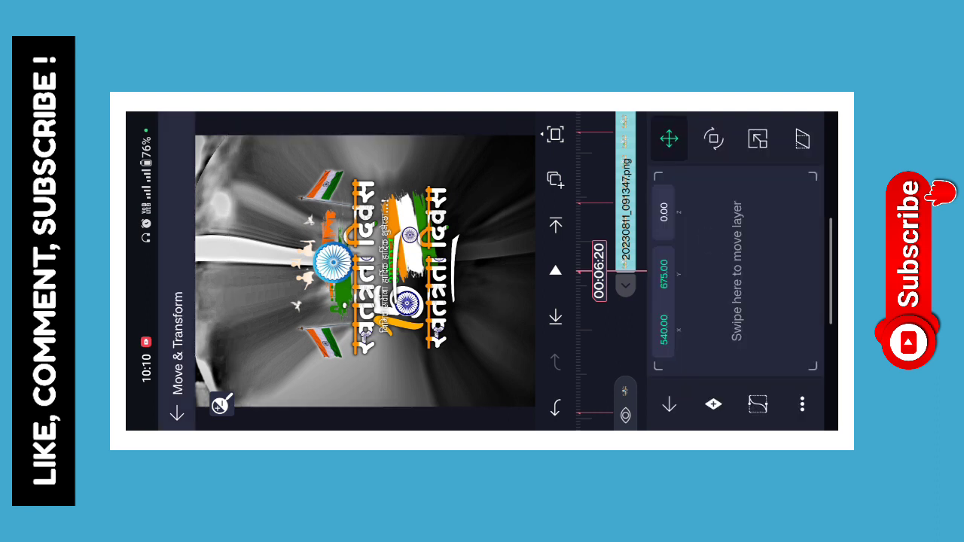